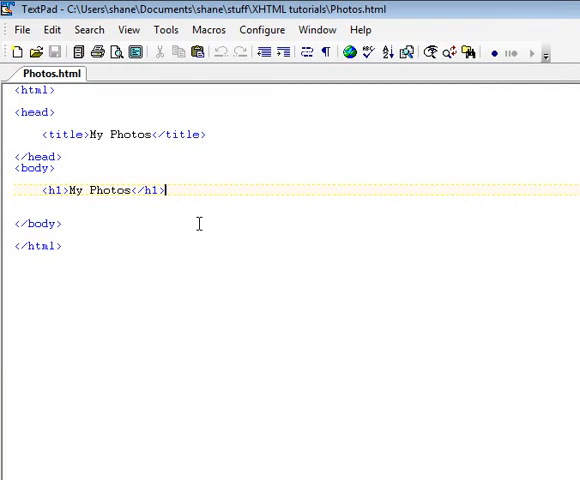
{"action": "mouse_move", "coordinate": [73, 105]}
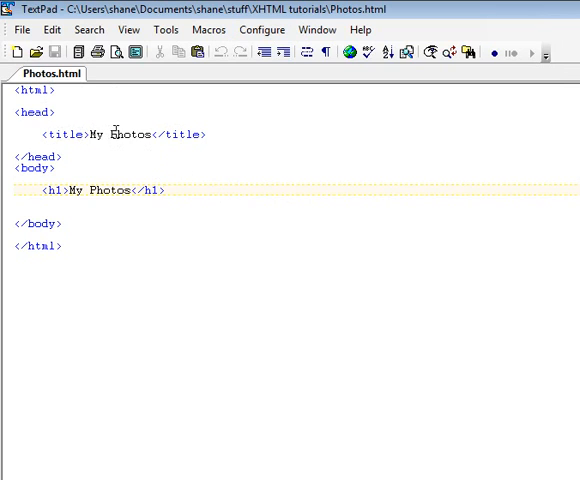
{"action": "mouse_move", "coordinate": [191, 140]}
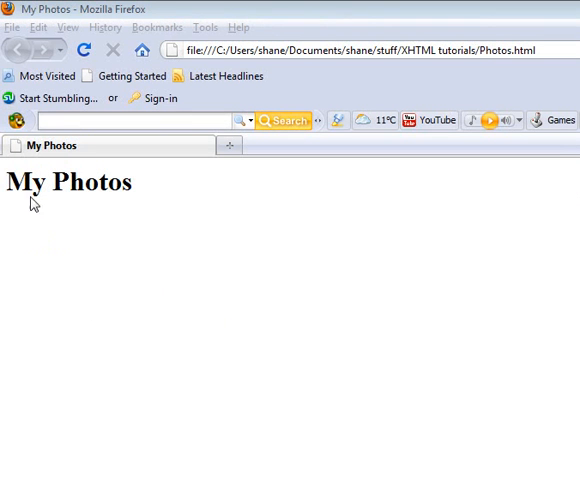
Step: Bring the Firefox window forward to see the rendered 'My Photos' heading
{"action": "double_click", "coordinate": [67, 182]}
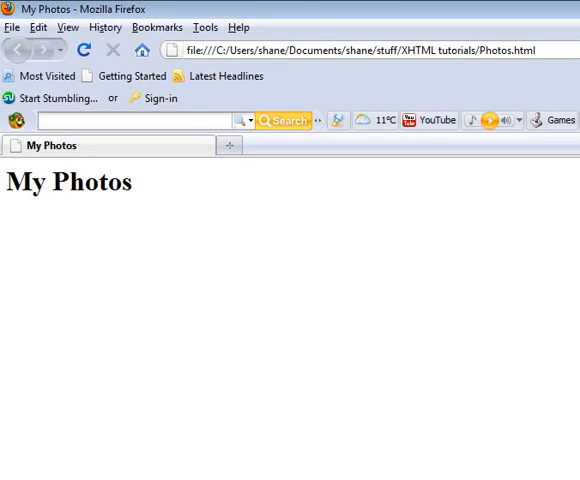
{"action": "mouse_move", "coordinate": [52, 265]}
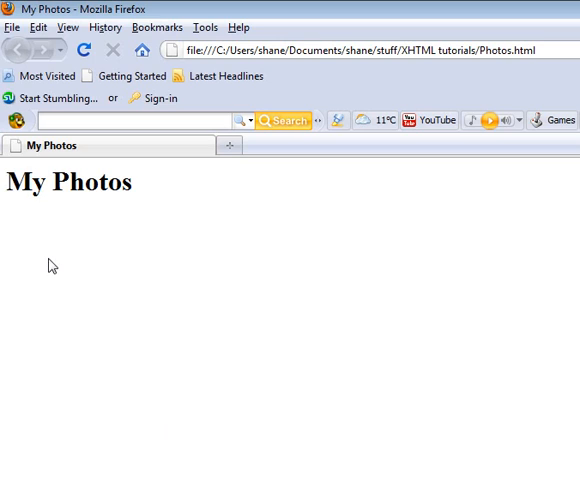
{"action": "mouse_move", "coordinate": [31, 232]}
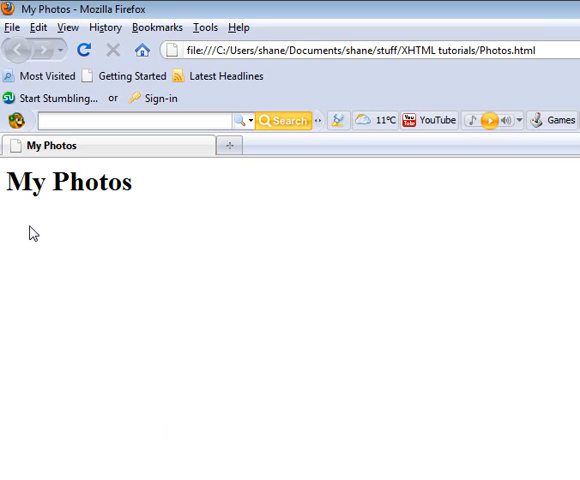
{"action": "mouse_move", "coordinate": [185, 266]}
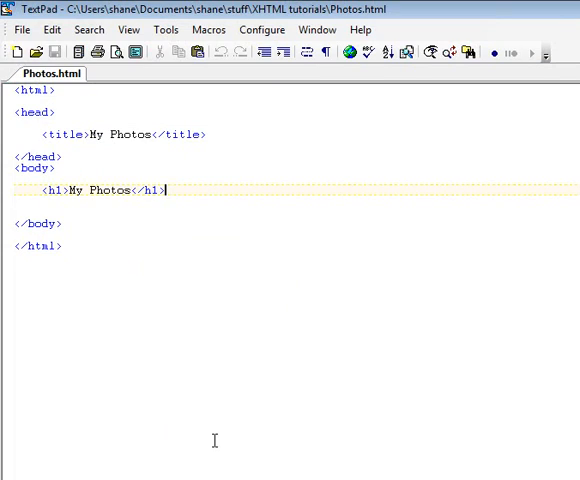
Step: Write '<p>This is my Photos, they are cool!</p>' on a new line under the h1
{"action": "key", "text": "Enter"}
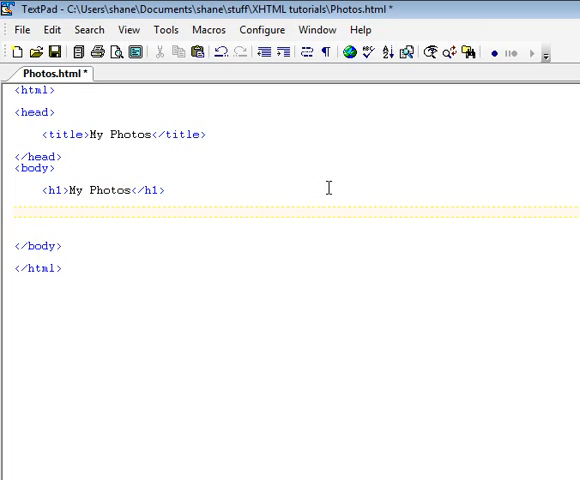
{"action": "left_click", "coordinate": [40, 212]}
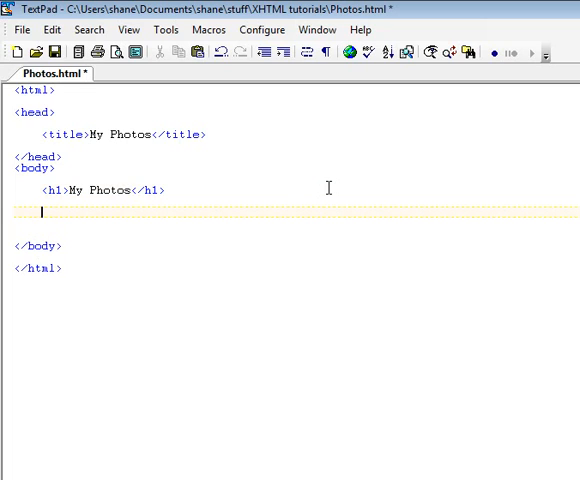
{"action": "type", "text": "<>"}
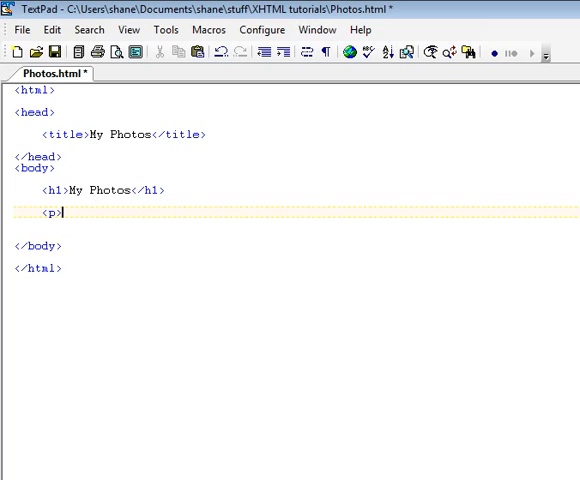
{"action": "type", "text": "This"}
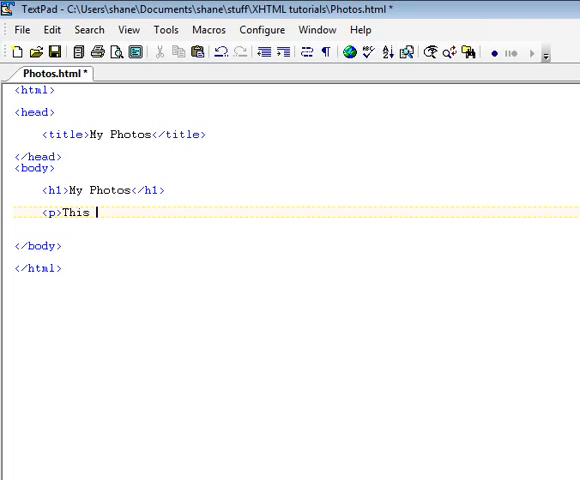
{"action": "type", "text": "is my"}
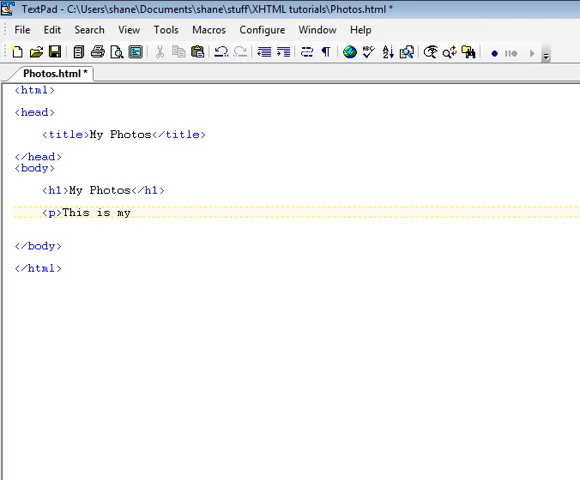
{"action": "type", "text": "Photos"}
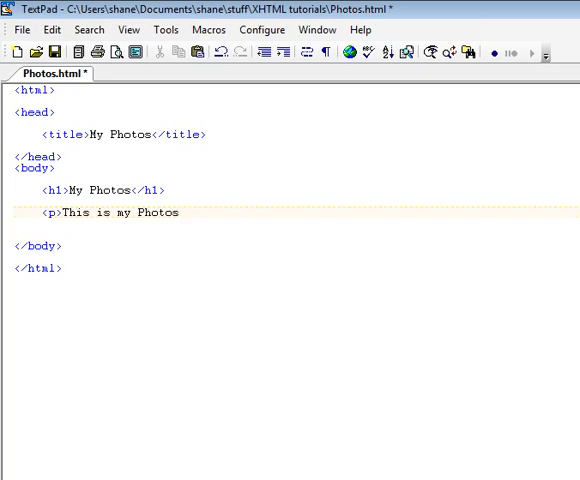
{"action": "type", "text": ","}
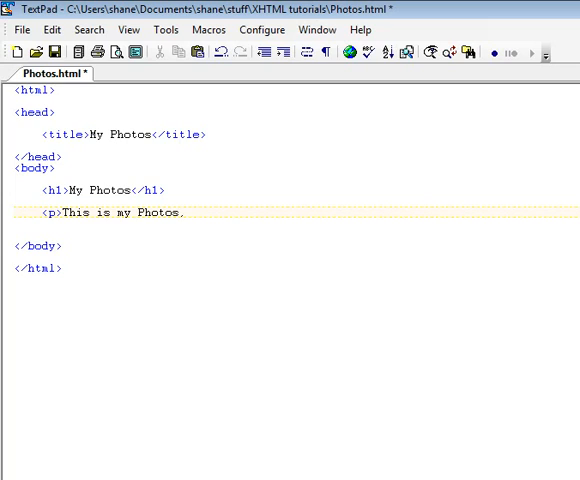
{"action": "type", "text": "they"}
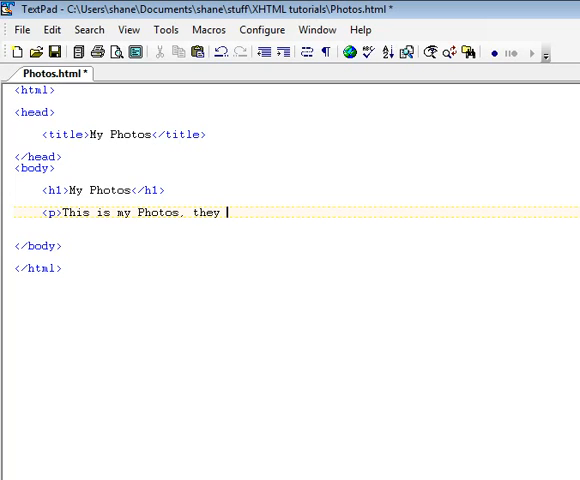
{"action": "type", "text": "are coo"}
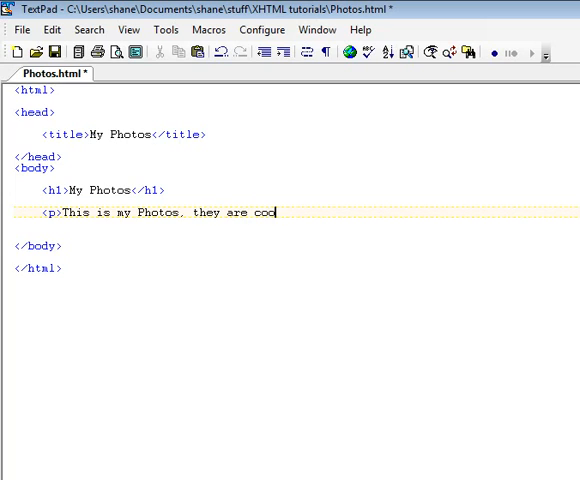
{"action": "type", "text": "l!"}
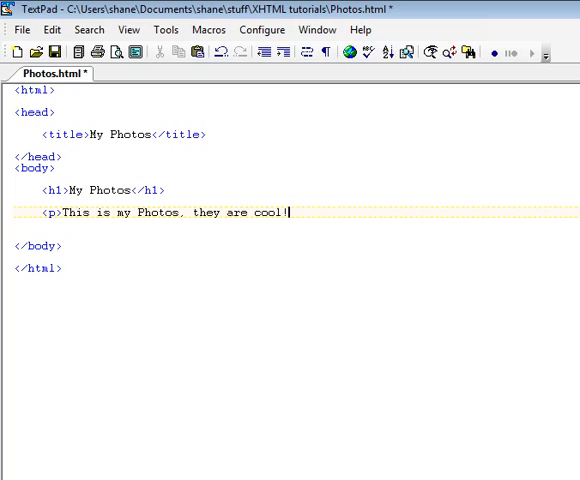
{"action": "type", "text": "</>"}
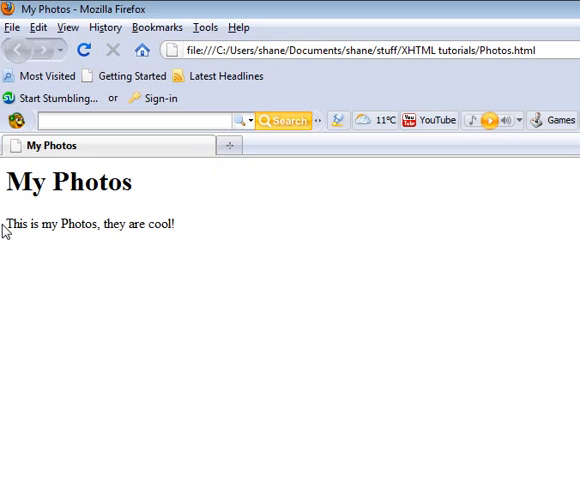
{"action": "mouse_move", "coordinate": [17, 219]}
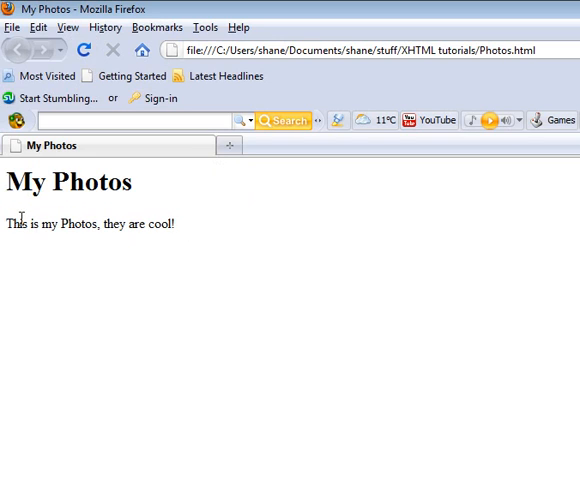
{"action": "mouse_move", "coordinate": [172, 263]}
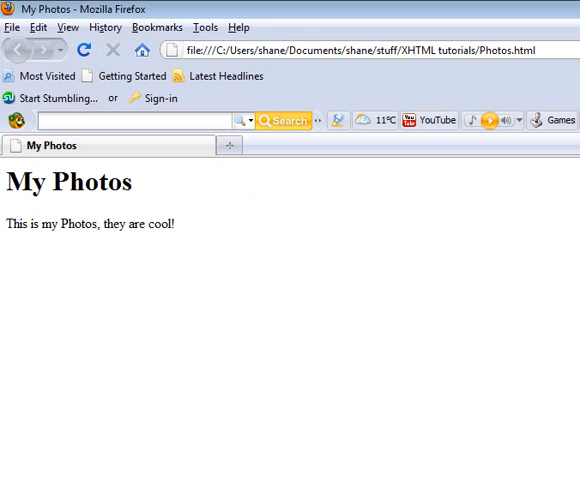
{"action": "mouse_move", "coordinate": [142, 252]}
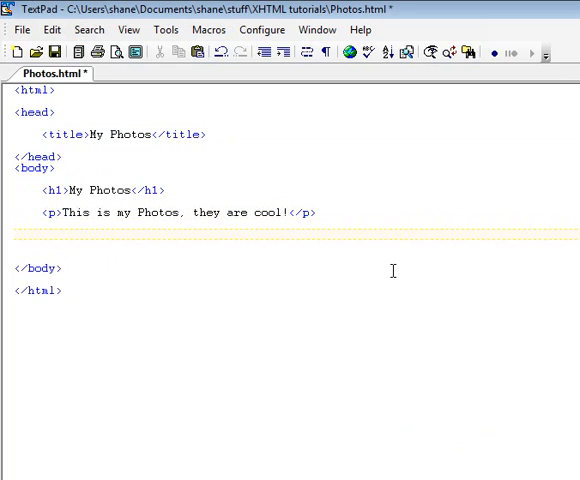
Step: Start a second paragraph '<p>wdiuHSJBHJBVDFIUHVB' of placeholder letters below the first
{"action": "type", "text": "<p>"}
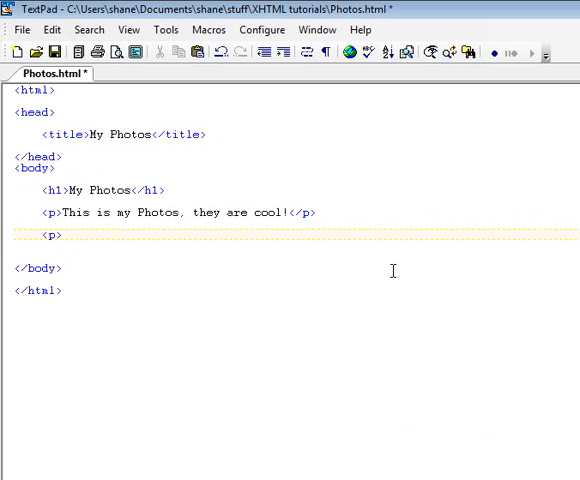
{"action": "type", "text": "wdiuHSJBHJBVDFIUHVB"}
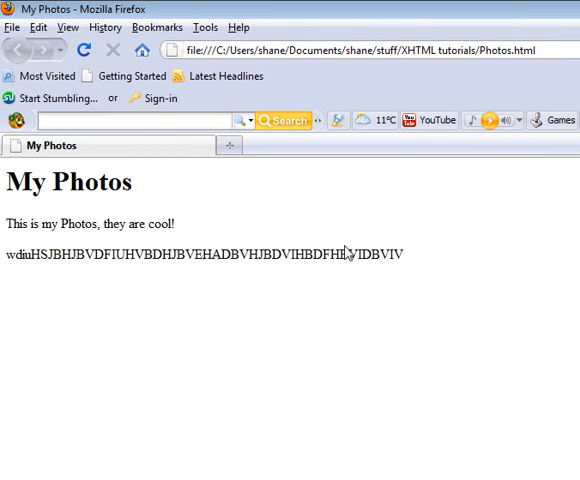
{"action": "mouse_move", "coordinate": [33, 279]}
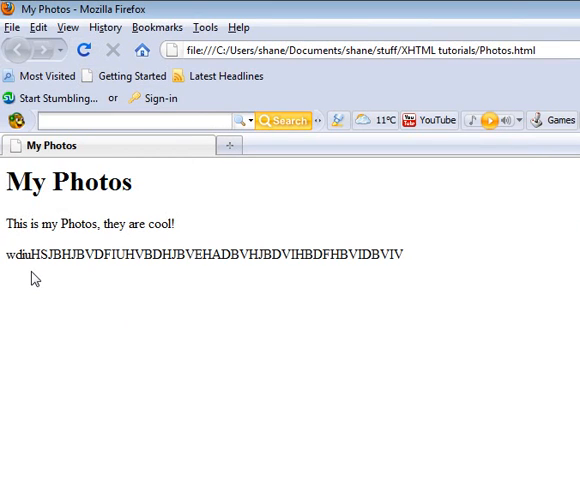
{"action": "mouse_move", "coordinate": [197, 237]}
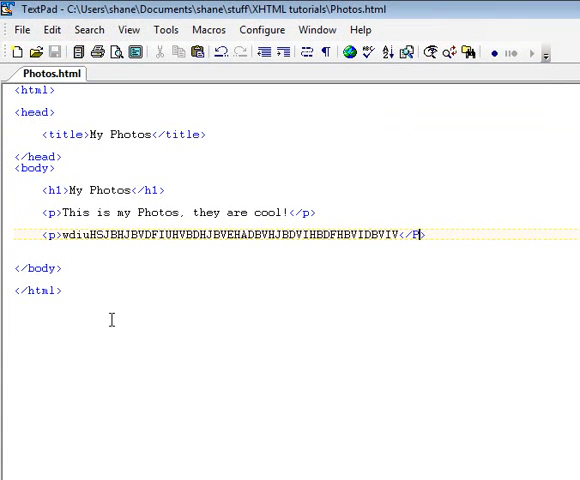
Step: Place the cursor at the start of the paragraph line before switching to Firefox
{"action": "left_click", "coordinate": [13, 212]}
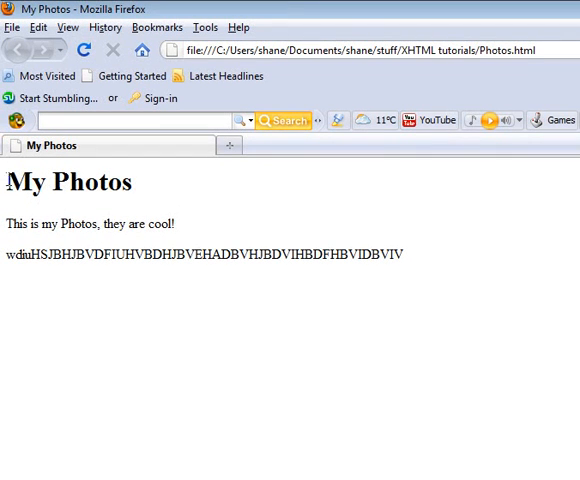
{"action": "mouse_move", "coordinate": [195, 238]}
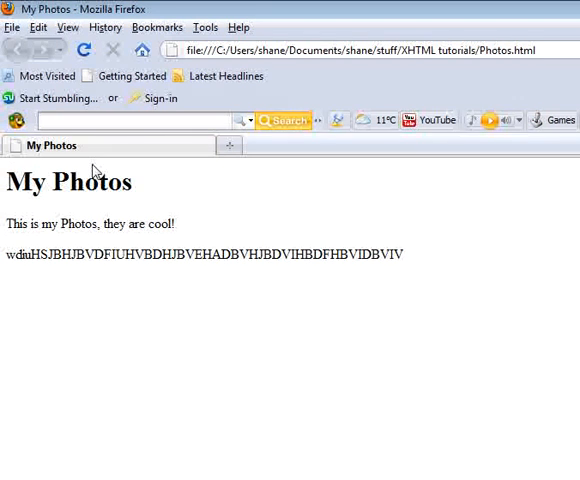
{"action": "mouse_move", "coordinate": [46, 178]}
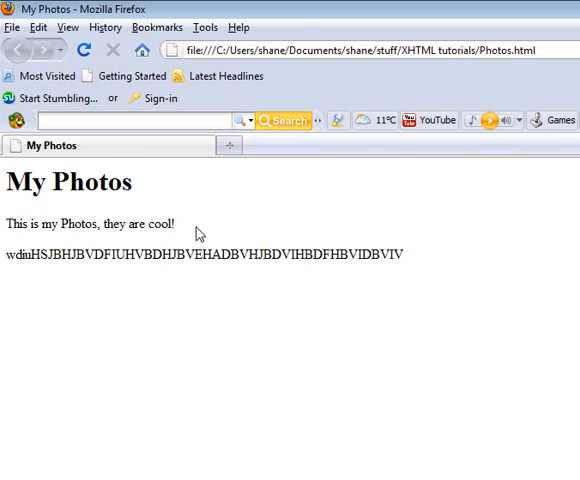
{"action": "mouse_move", "coordinate": [198, 233]}
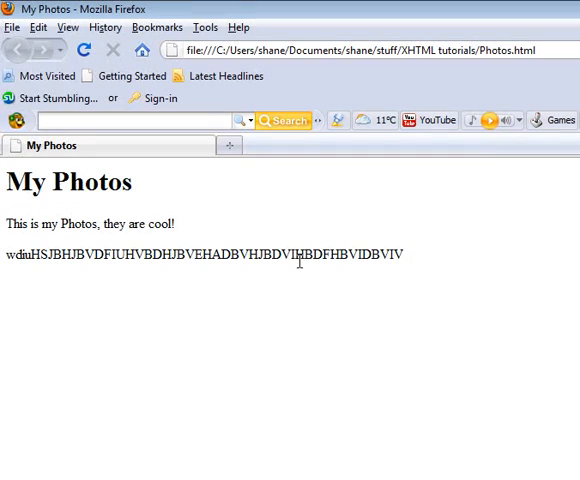
{"action": "mouse_move", "coordinate": [300, 320]}
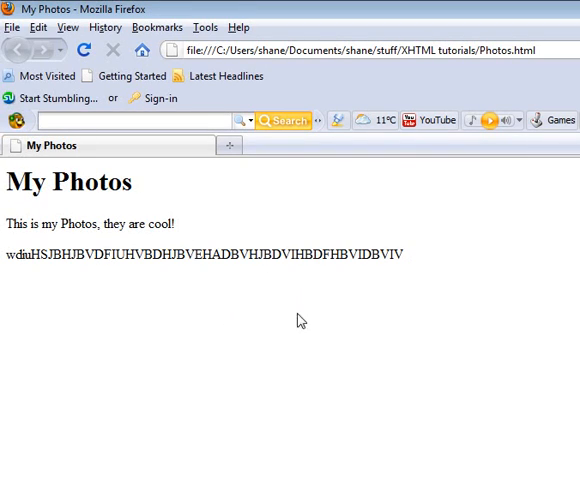
{"action": "mouse_move", "coordinate": [464, 263]}
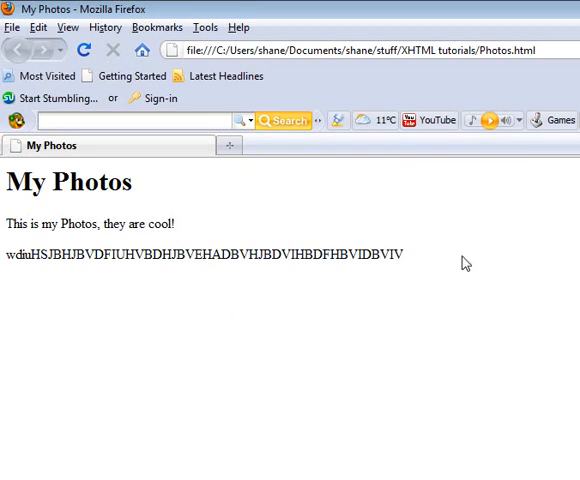
{"action": "mouse_move", "coordinate": [76, 273]}
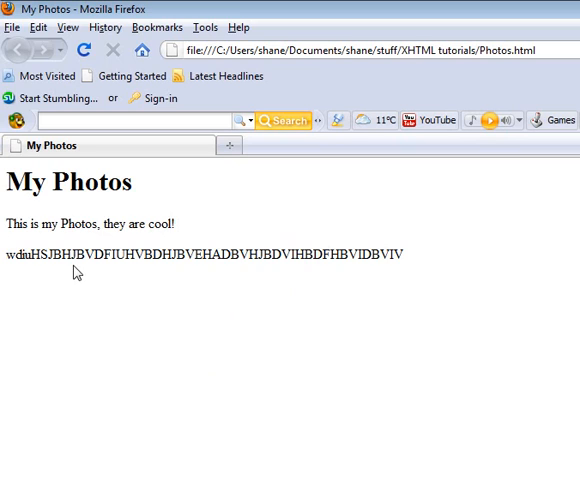
{"action": "mouse_move", "coordinate": [315, 271]}
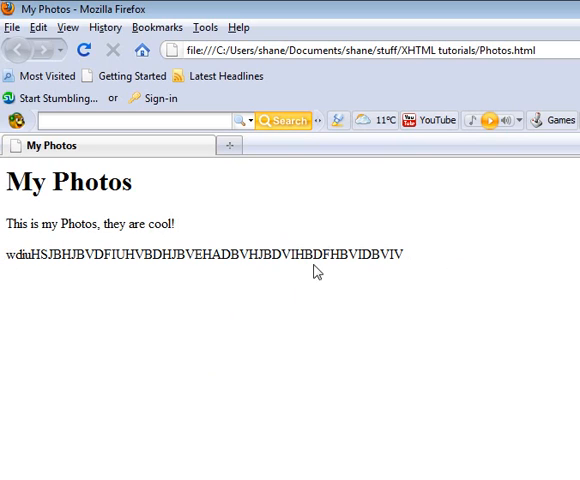
{"action": "mouse_move", "coordinate": [70, 240]}
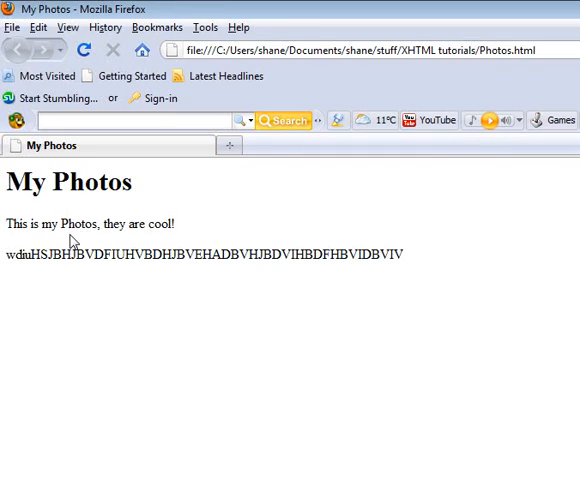
{"action": "mouse_move", "coordinate": [82, 217]}
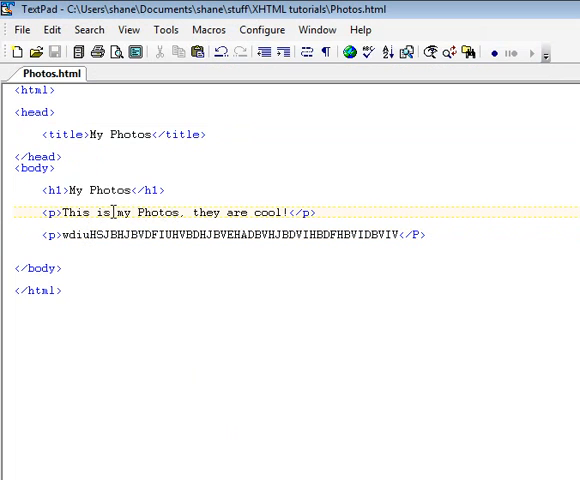
Step: Mark 'my Photos' for emphasis and begin bold tags around 'cool' in the first paragraph
{"action": "left_click_drag", "start_coordinate": [115, 212], "coordinate": [175, 212]}
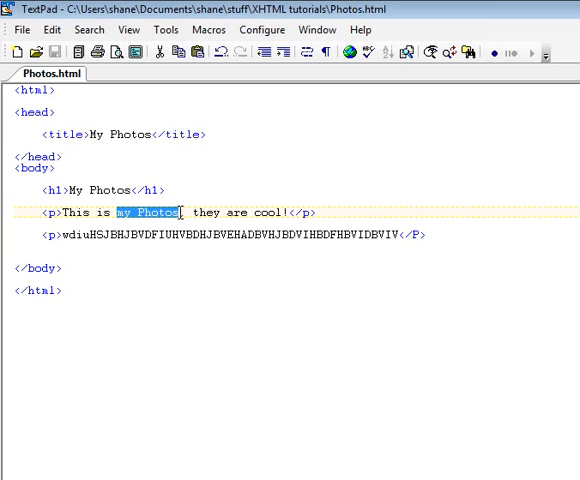
{"action": "left_click", "coordinate": [121, 218]}
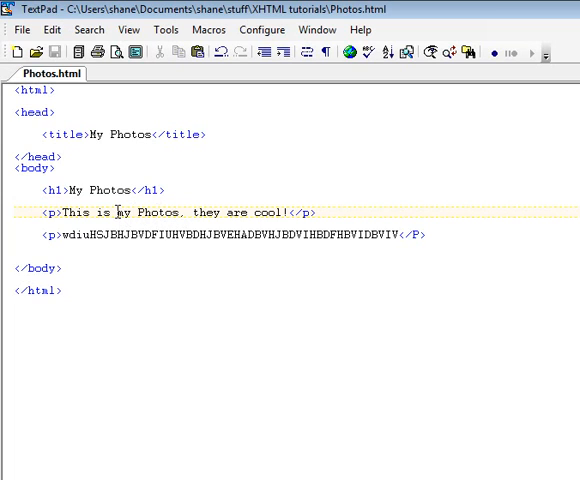
{"action": "mouse_move", "coordinate": [268, 198]}
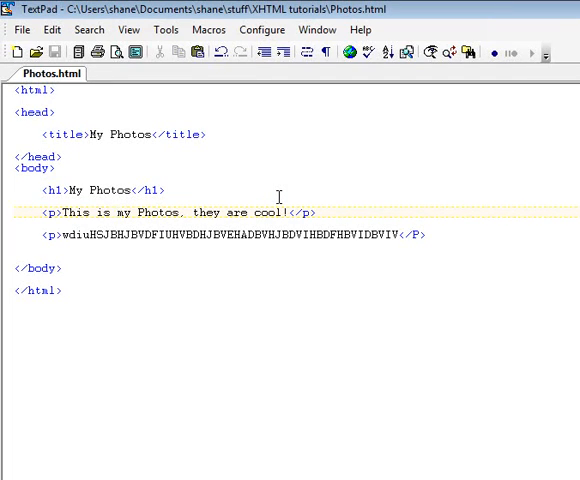
{"action": "left_click", "coordinate": [119, 212]}
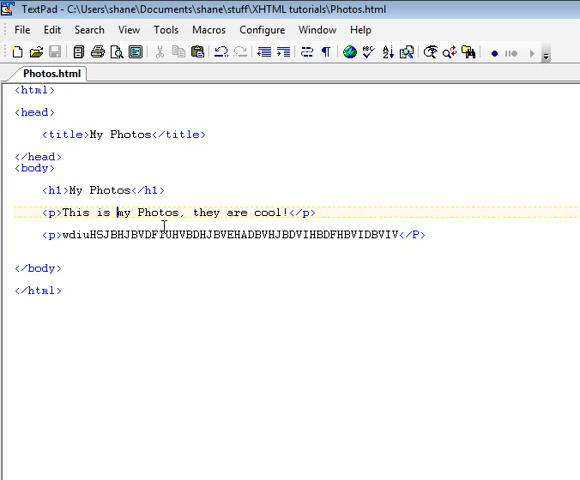
{"action": "left_click_drag", "start_coordinate": [117, 212], "coordinate": [170, 212]}
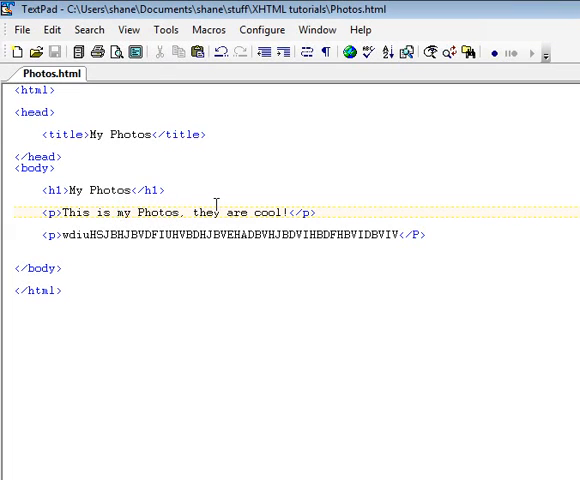
{"action": "type", "text": "<b"}
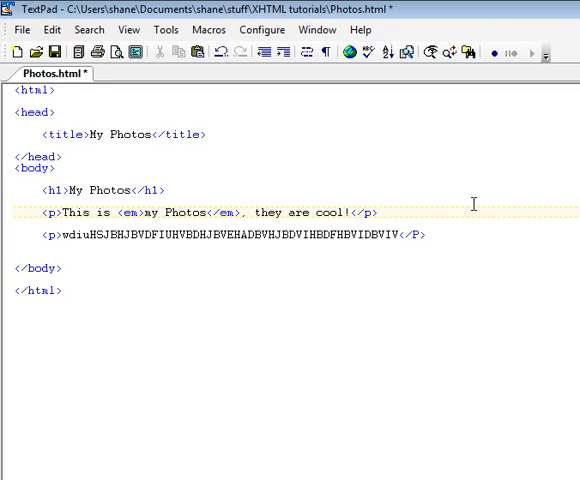
{"action": "type", "text": "<b"}
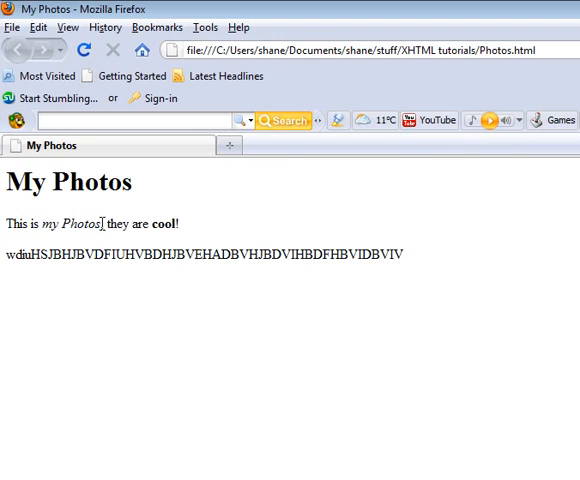
Step: Highlight the italic 'my Photos' and the bold 'cool' in the rendered page
{"action": "left_click_drag", "start_coordinate": [49, 223], "coordinate": [97, 223]}
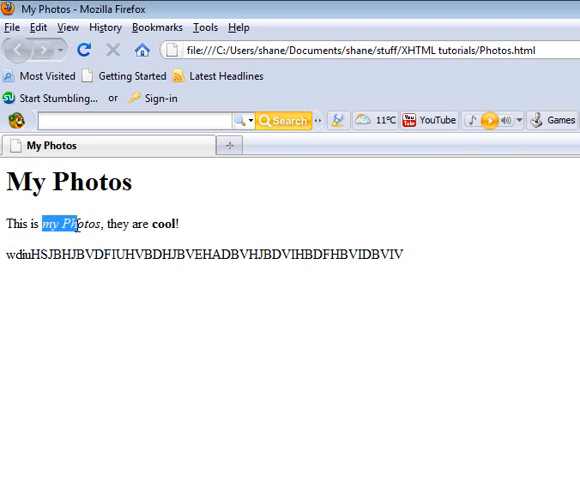
{"action": "left_click", "coordinate": [99, 211]}
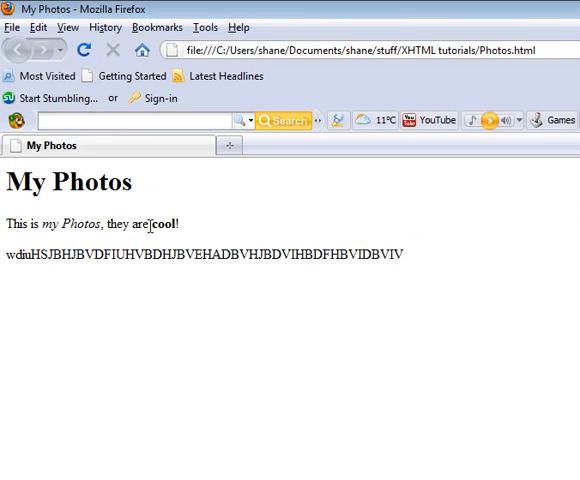
{"action": "double_click", "coordinate": [163, 223]}
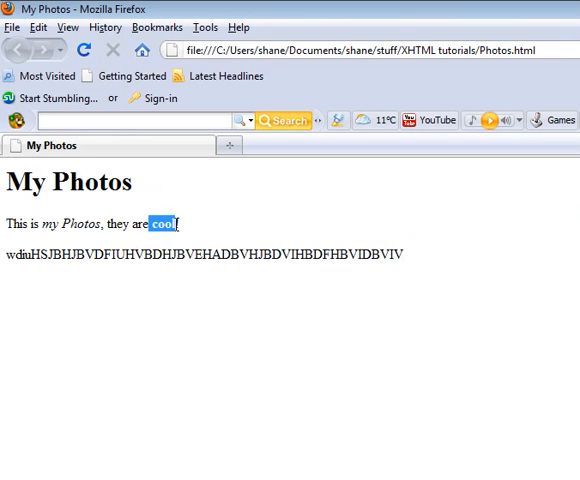
{"action": "left_click", "coordinate": [159, 223]}
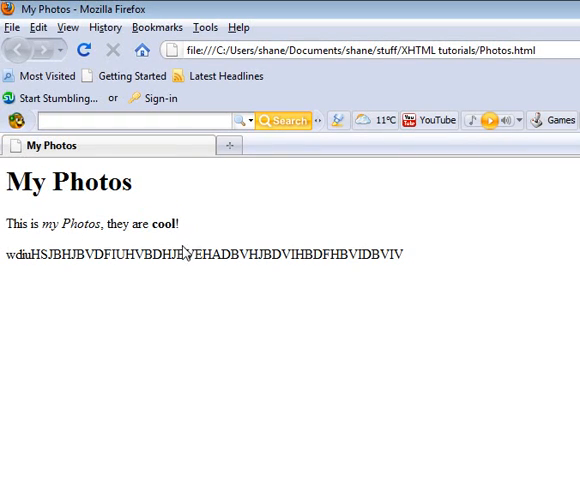
{"action": "mouse_move", "coordinate": [251, 469]}
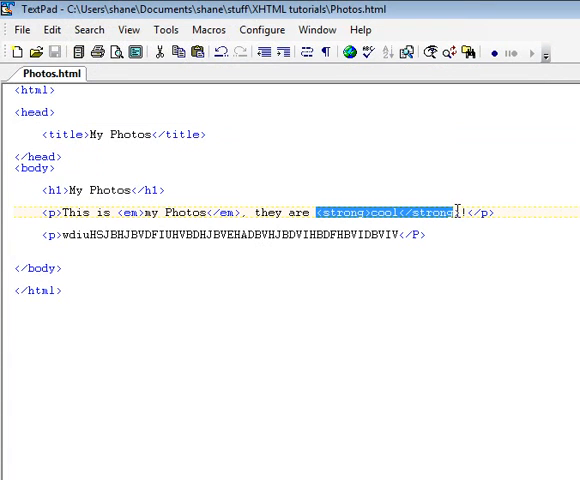
{"action": "mouse_move", "coordinate": [515, 212]}
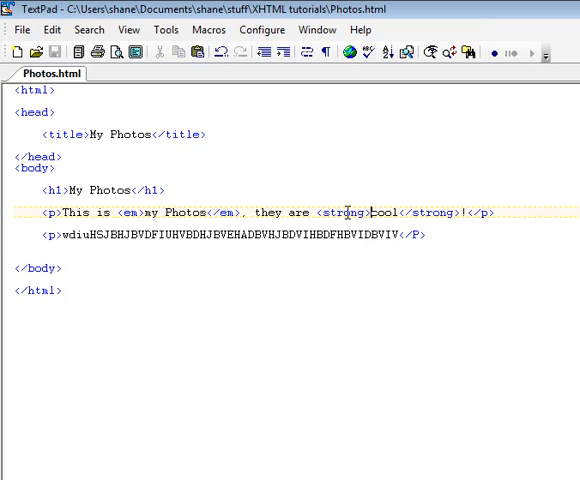
Step: Highlight the strong tag wrapping 'cool' in the Photos.html source
{"action": "double_click", "coordinate": [436, 212]}
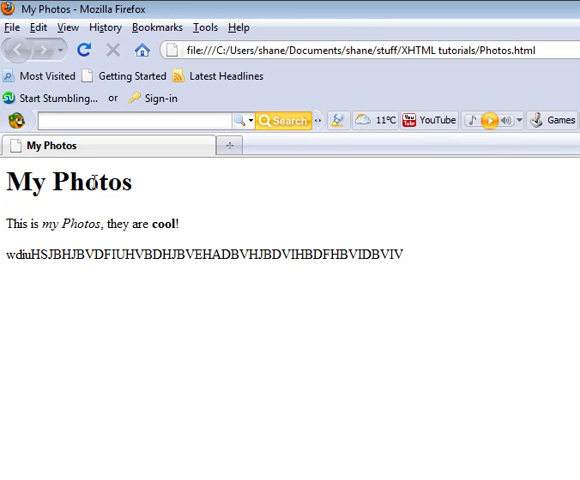
{"action": "mouse_move", "coordinate": [131, 174]}
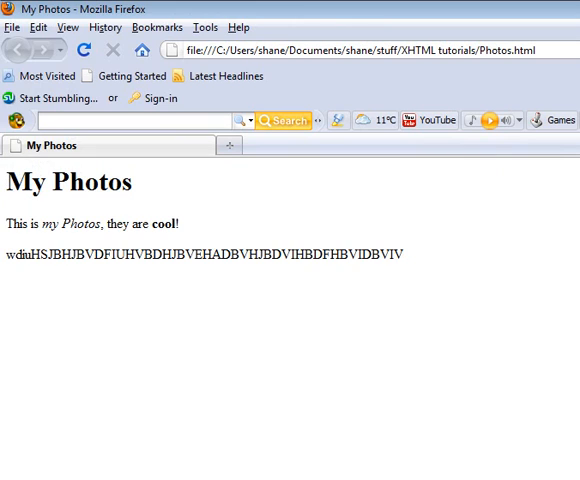
{"action": "mouse_move", "coordinate": [437, 182]}
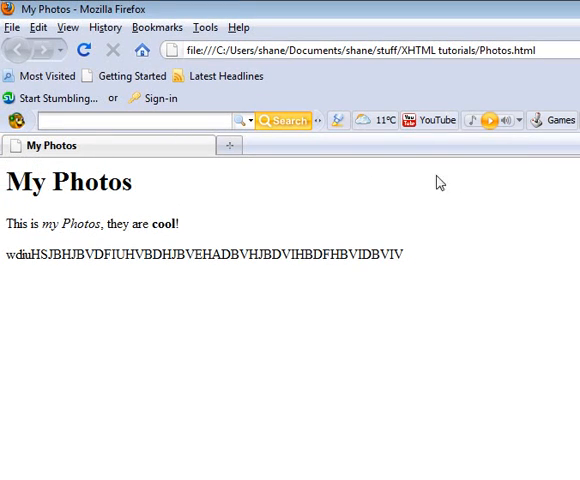
{"action": "mouse_move", "coordinate": [119, 208]}
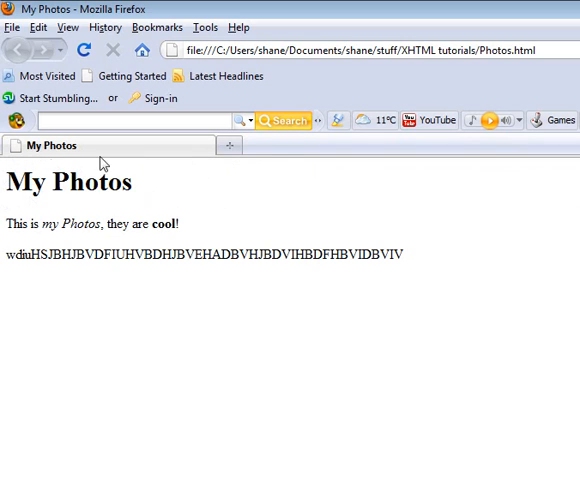
{"action": "mouse_move", "coordinate": [63, 204]}
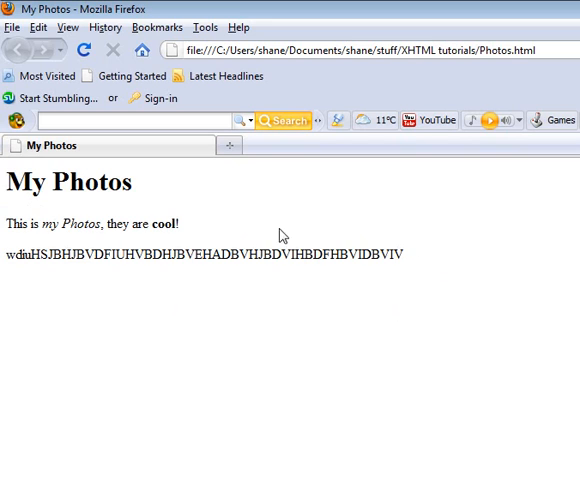
{"action": "mouse_move", "coordinate": [6, 234]}
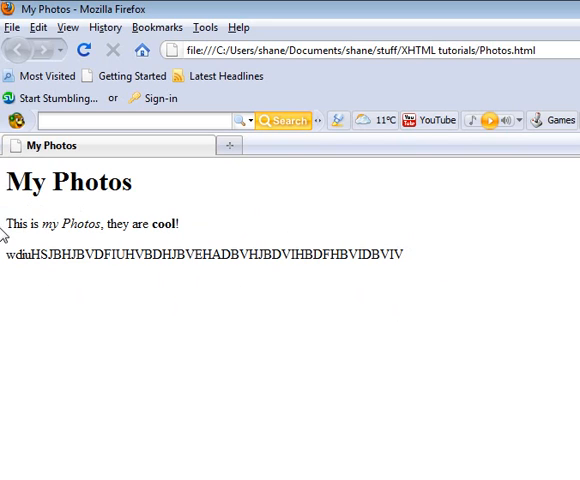
{"action": "mouse_move", "coordinate": [51, 218]}
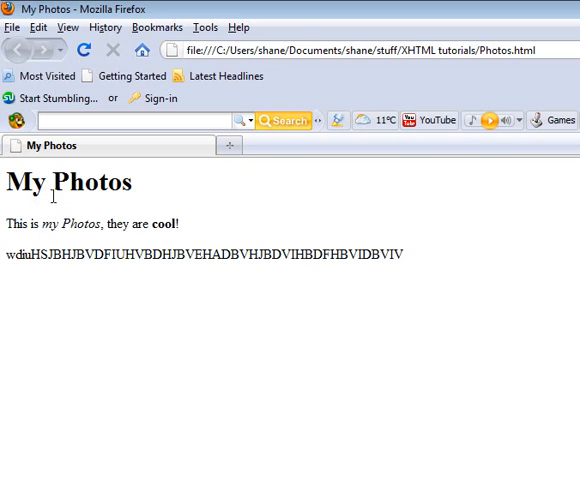
{"action": "mouse_move", "coordinate": [145, 201]}
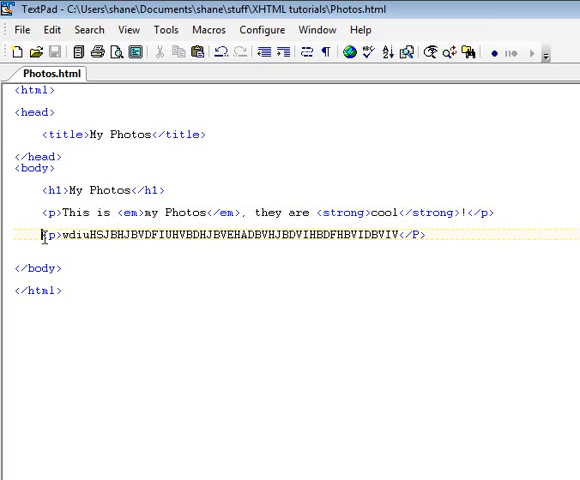
Step: Highlight the opening <p> tag of the placeholder-letter paragraph, then deselect it
{"action": "double_click", "coordinate": [47, 235]}
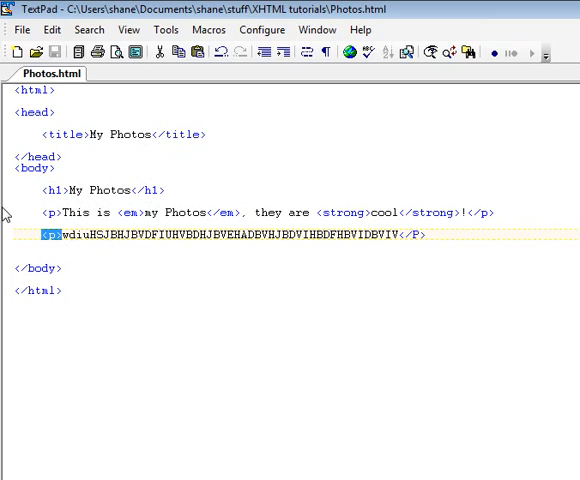
{"action": "left_click", "coordinate": [80, 240]}
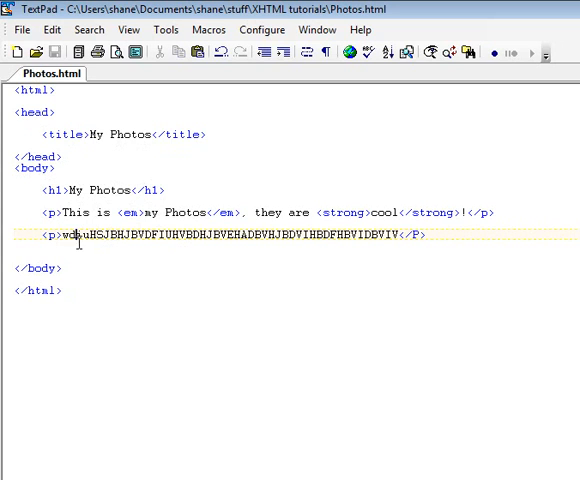